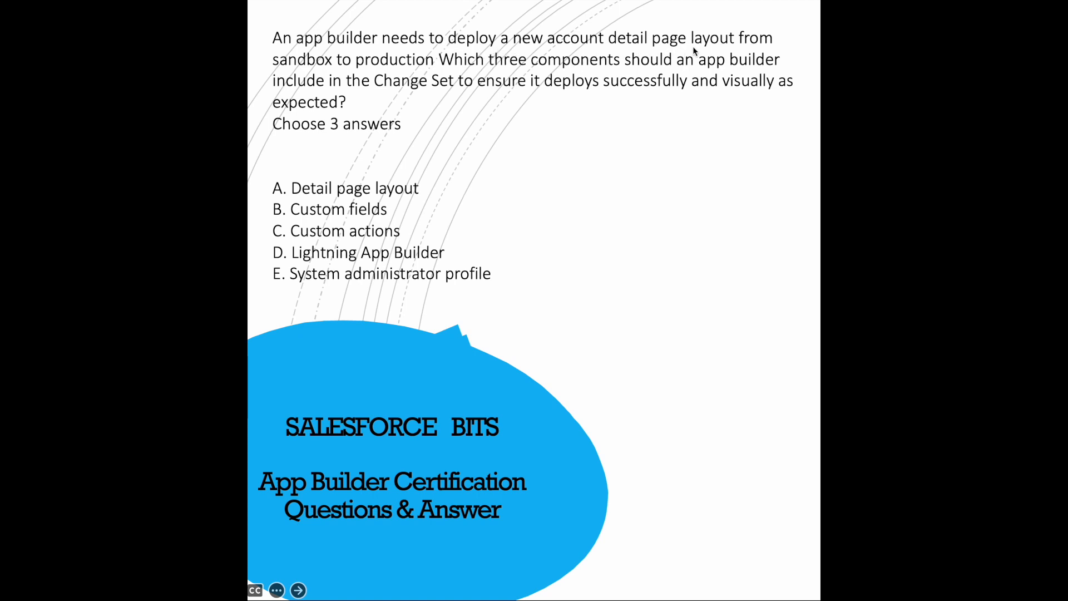
{"action": "mouse_move", "coordinate": [423, 68]}
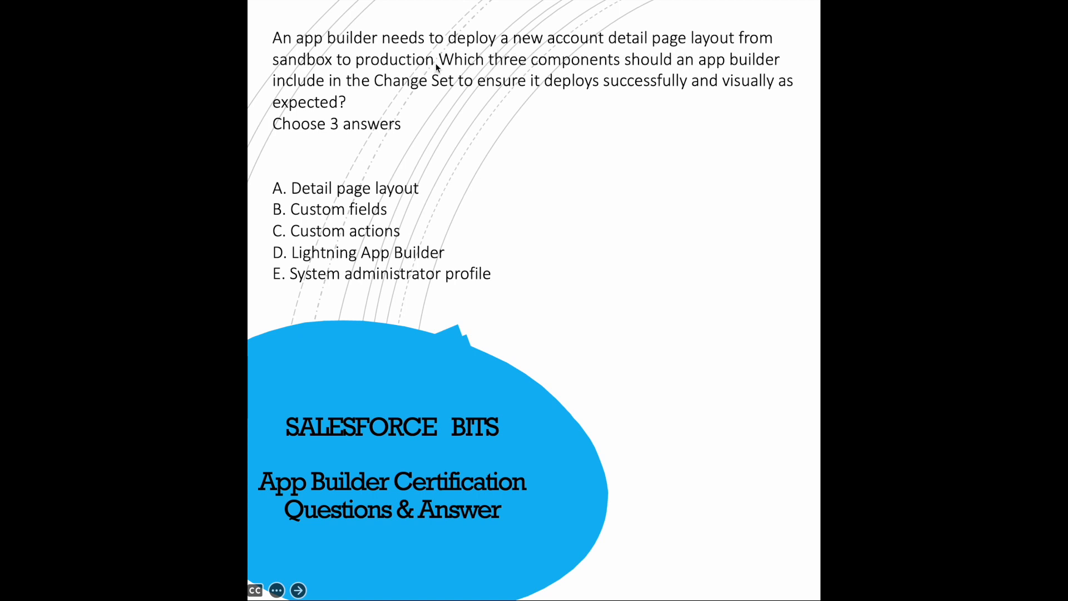
{"action": "mouse_move", "coordinate": [405, 123]}
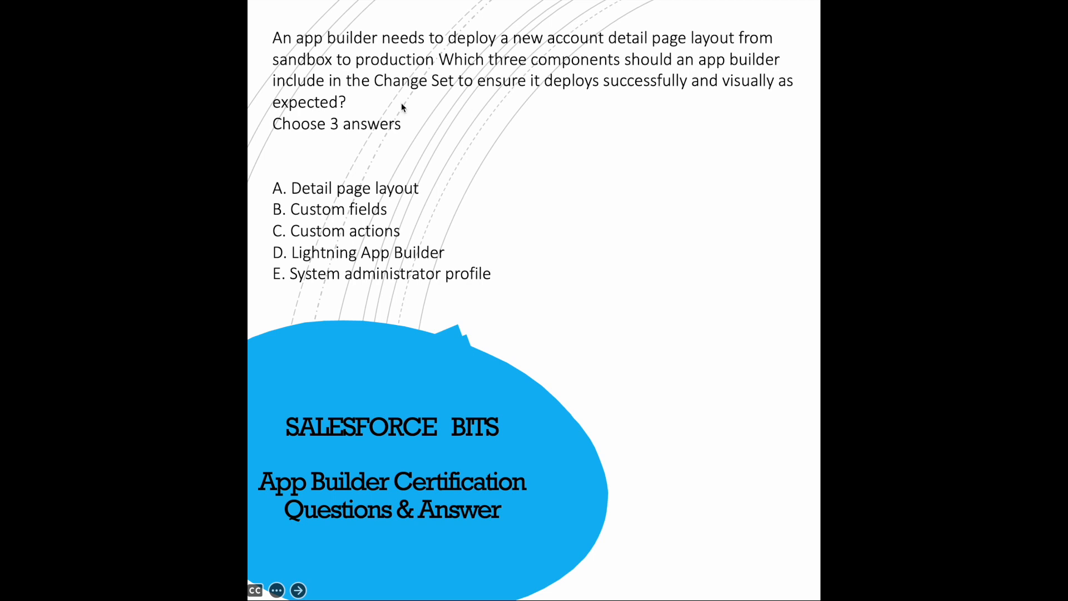
{"action": "mouse_move", "coordinate": [549, 93]}
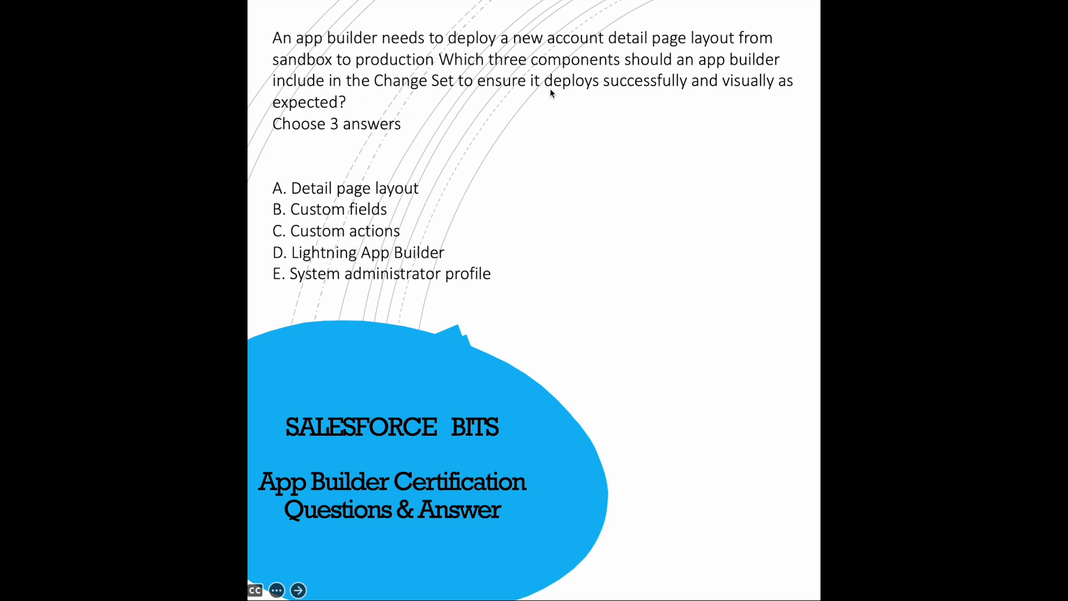
{"action": "mouse_move", "coordinate": [385, 122]}
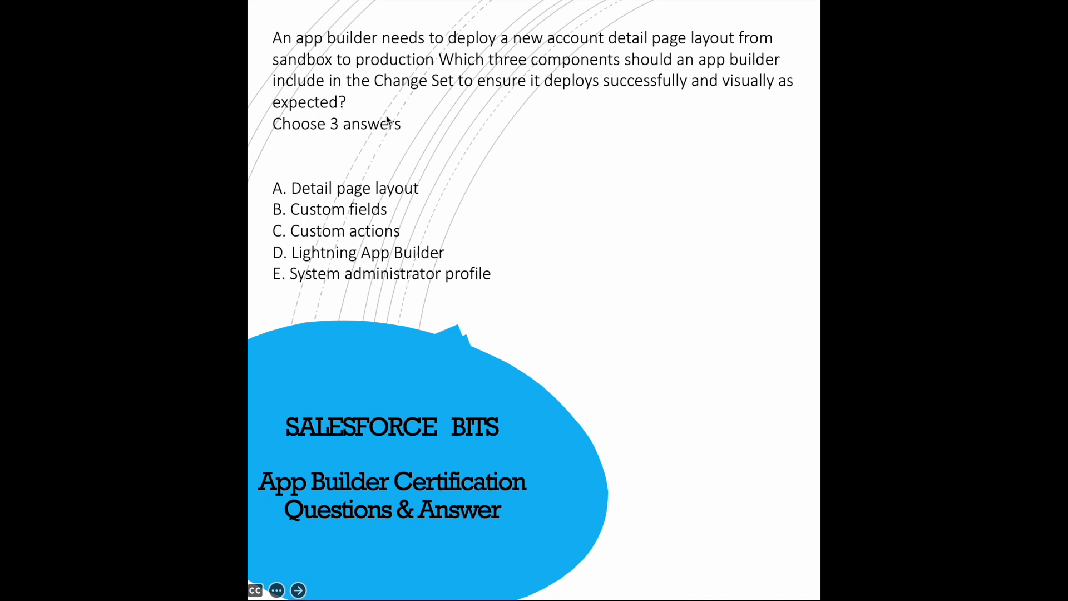
{"action": "mouse_move", "coordinate": [308, 163]}
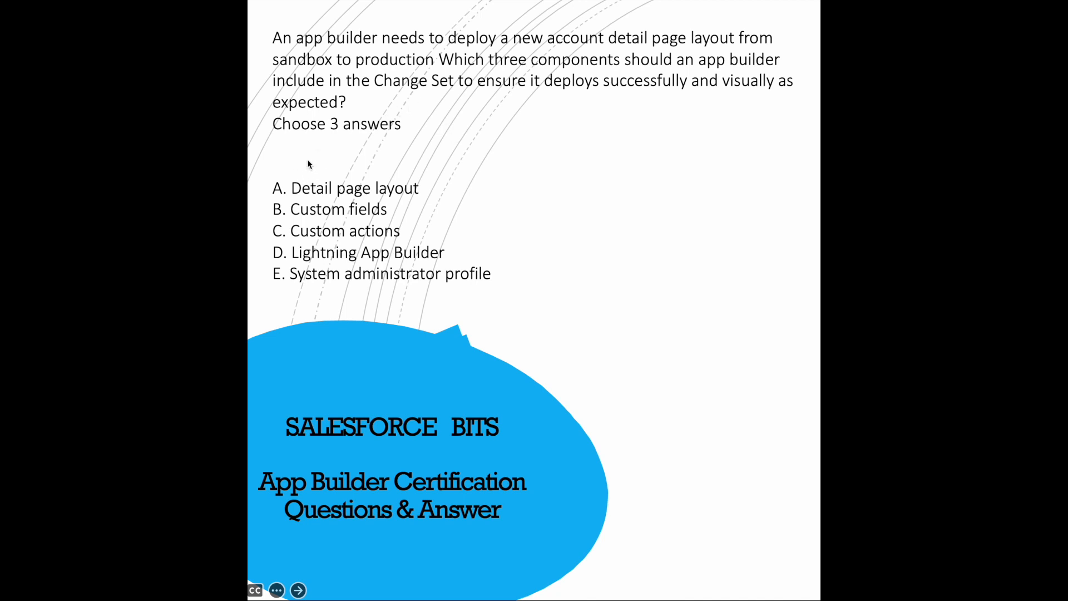
{"action": "mouse_move", "coordinate": [296, 173]}
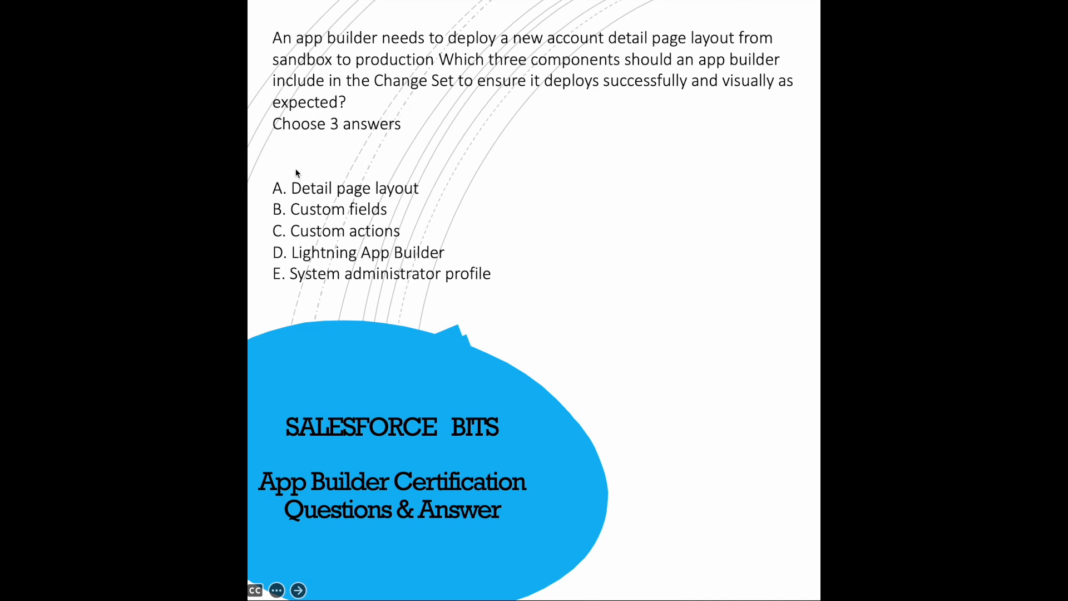
{"action": "mouse_move", "coordinate": [318, 239]}
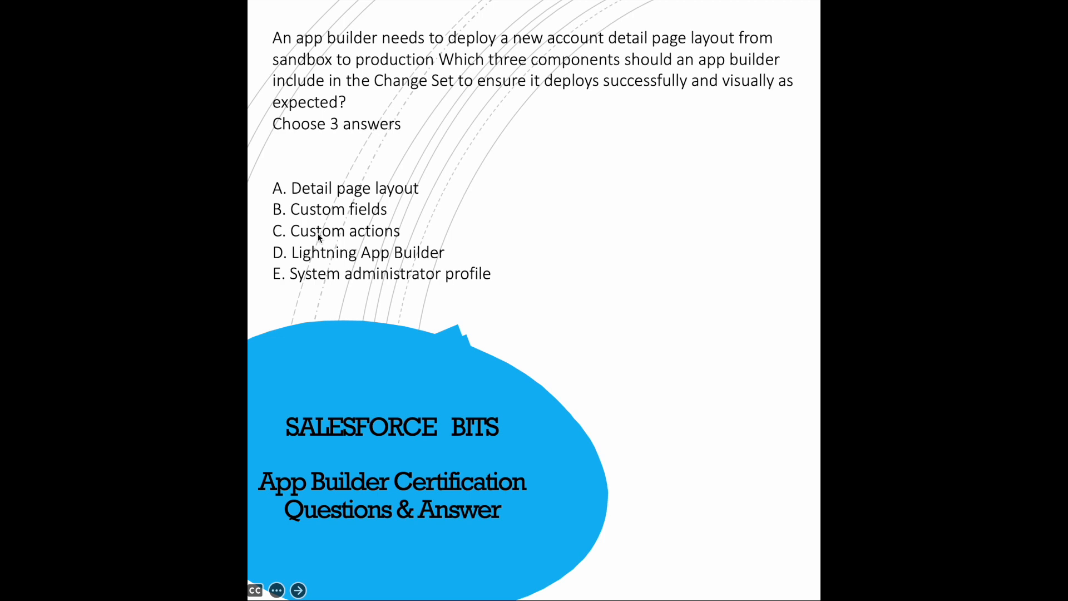
{"action": "mouse_move", "coordinate": [415, 263]}
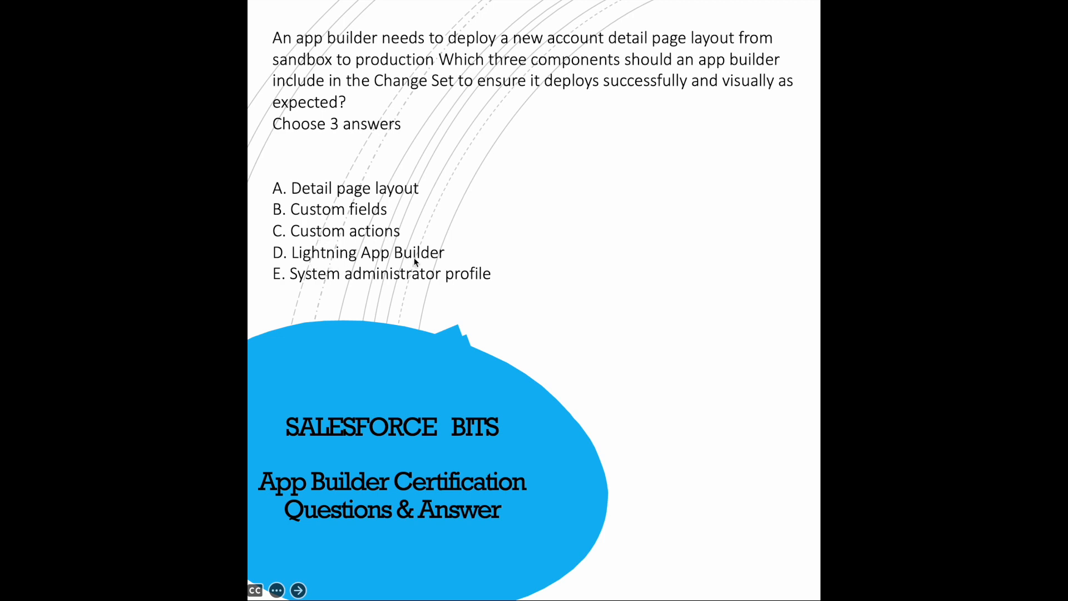
{"action": "mouse_move", "coordinate": [479, 288]}
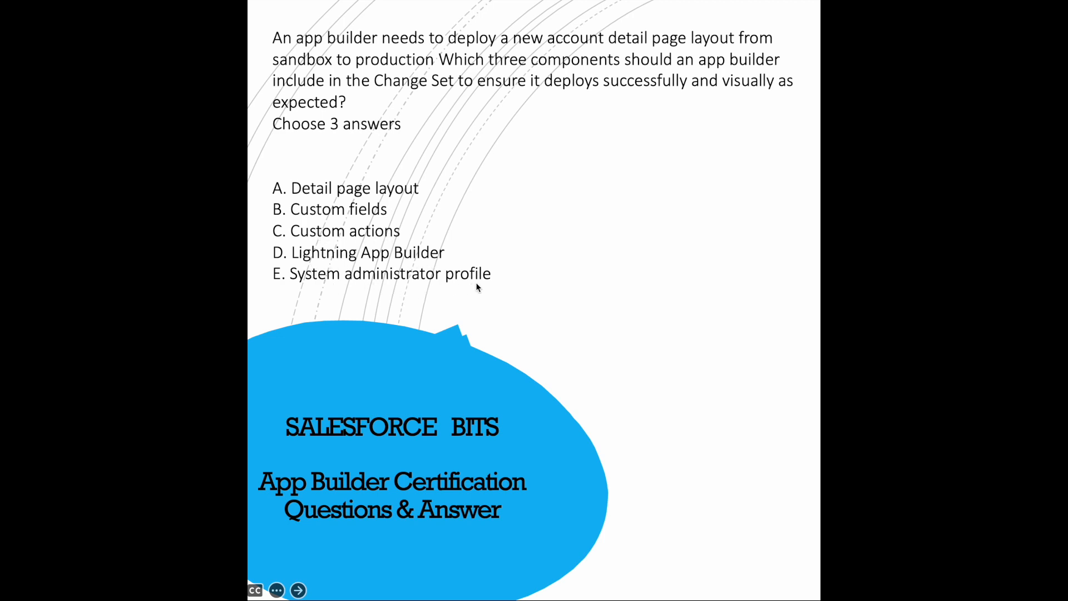
{"action": "mouse_move", "coordinate": [304, 276]}
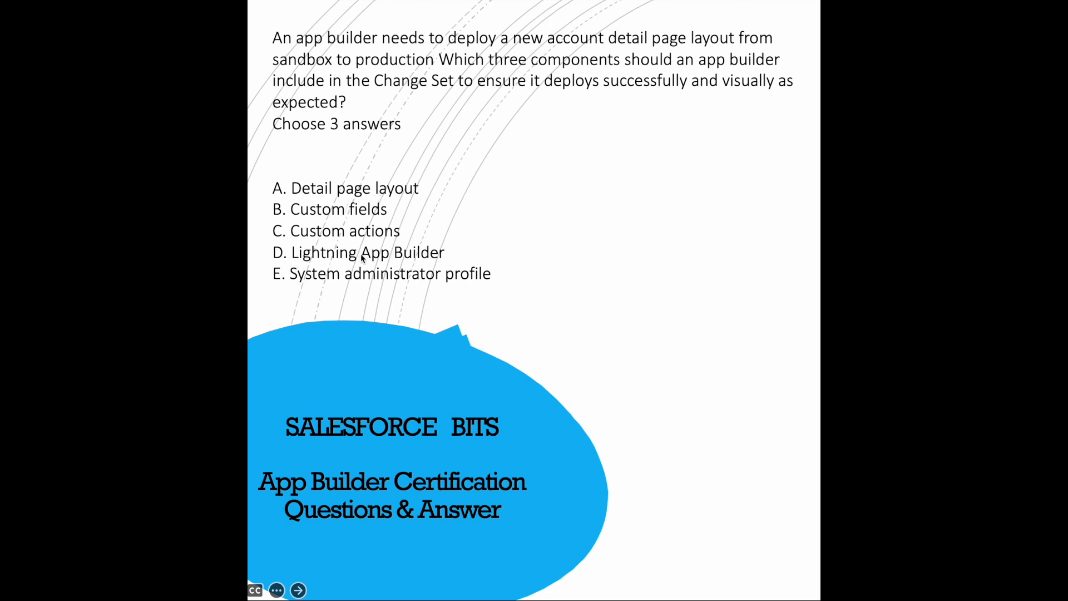
{"action": "mouse_move", "coordinate": [444, 276]}
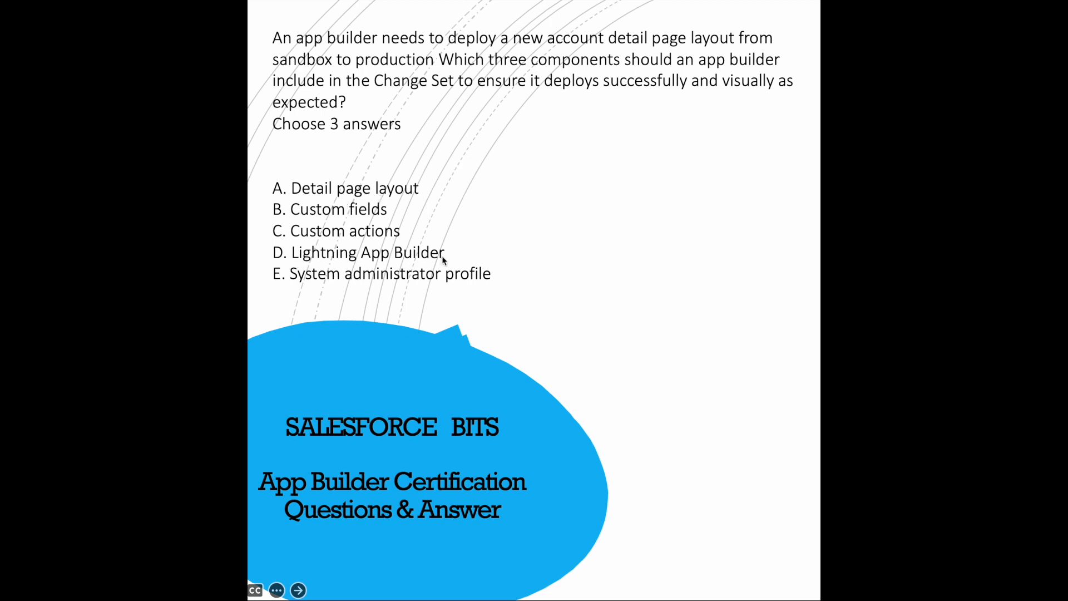
{"action": "mouse_move", "coordinate": [449, 270]}
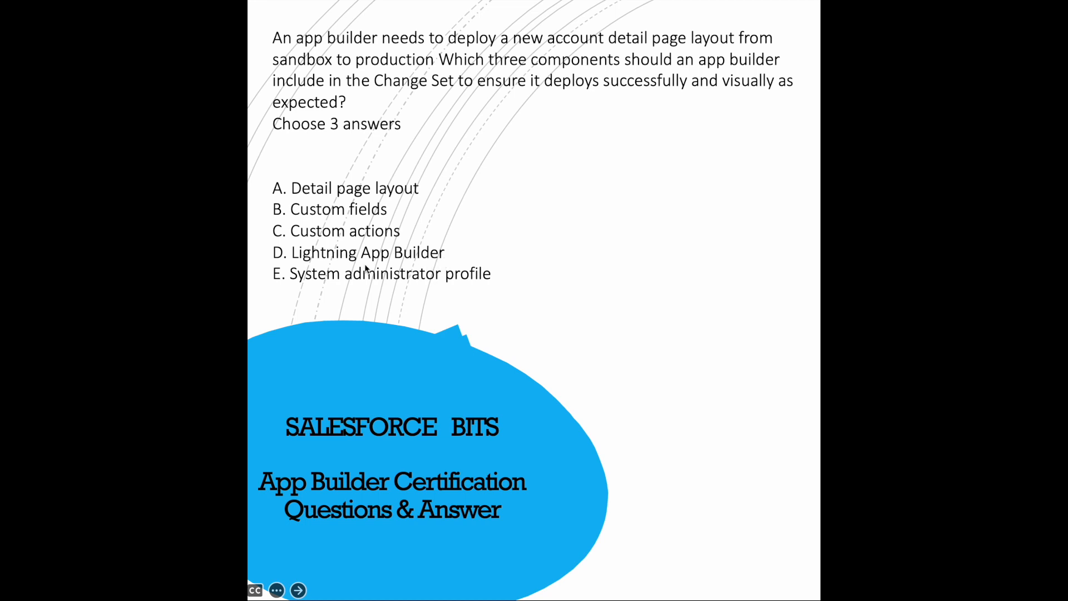
{"action": "mouse_move", "coordinate": [394, 312]}
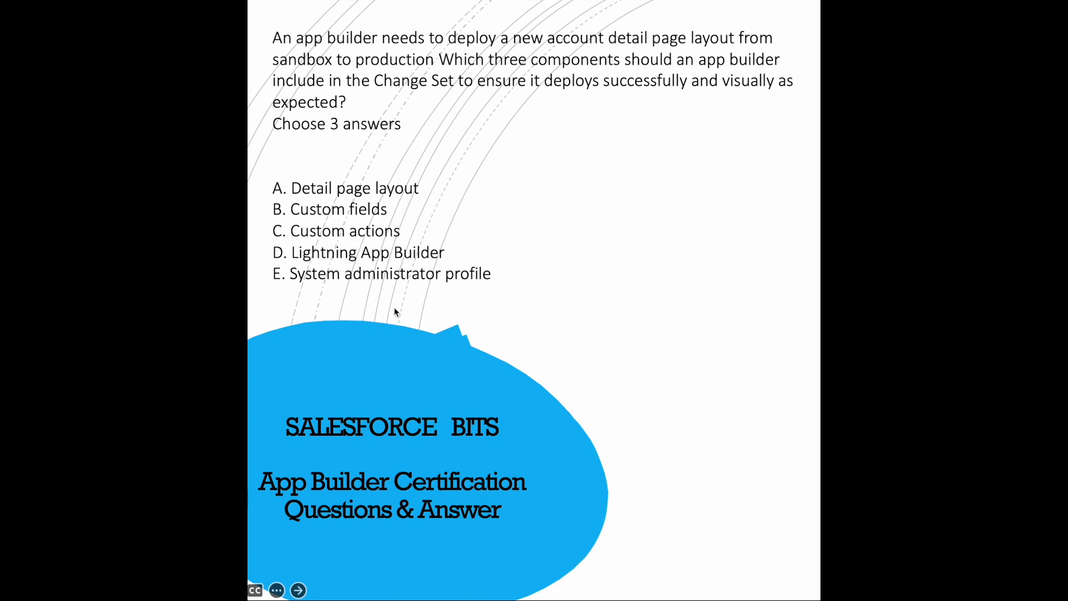
{"action": "mouse_move", "coordinate": [342, 284]}
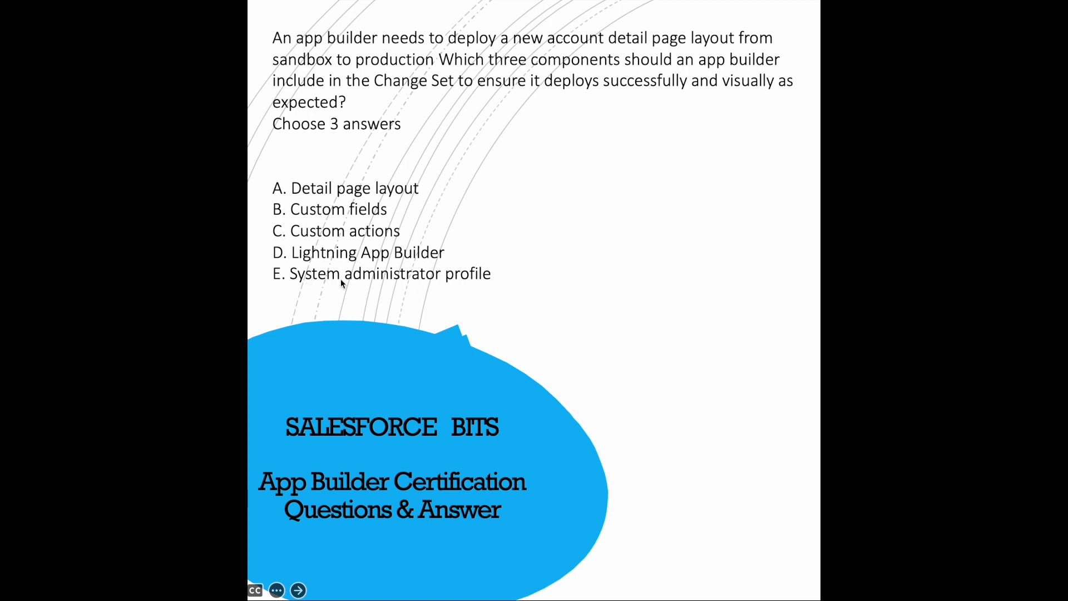
{"action": "mouse_move", "coordinate": [485, 285]}
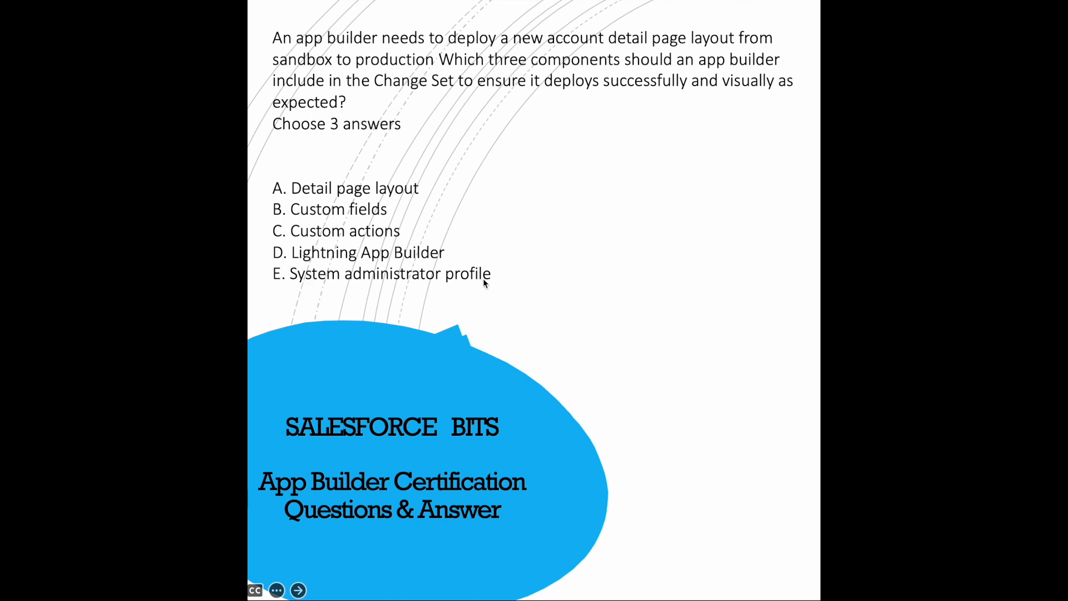
{"action": "mouse_move", "coordinate": [501, 270]}
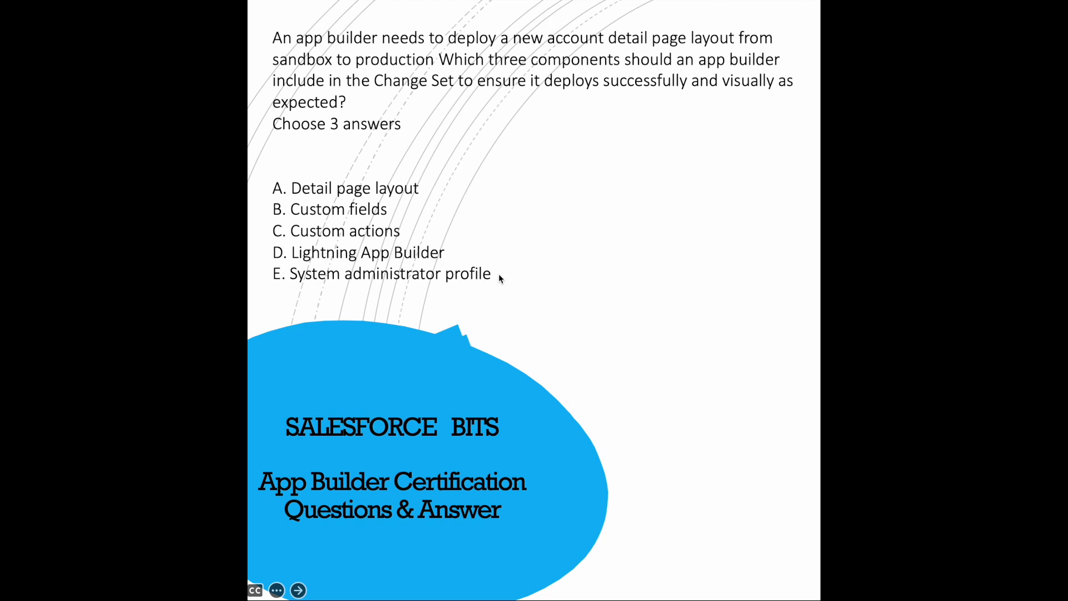
{"action": "mouse_move", "coordinate": [352, 291]}
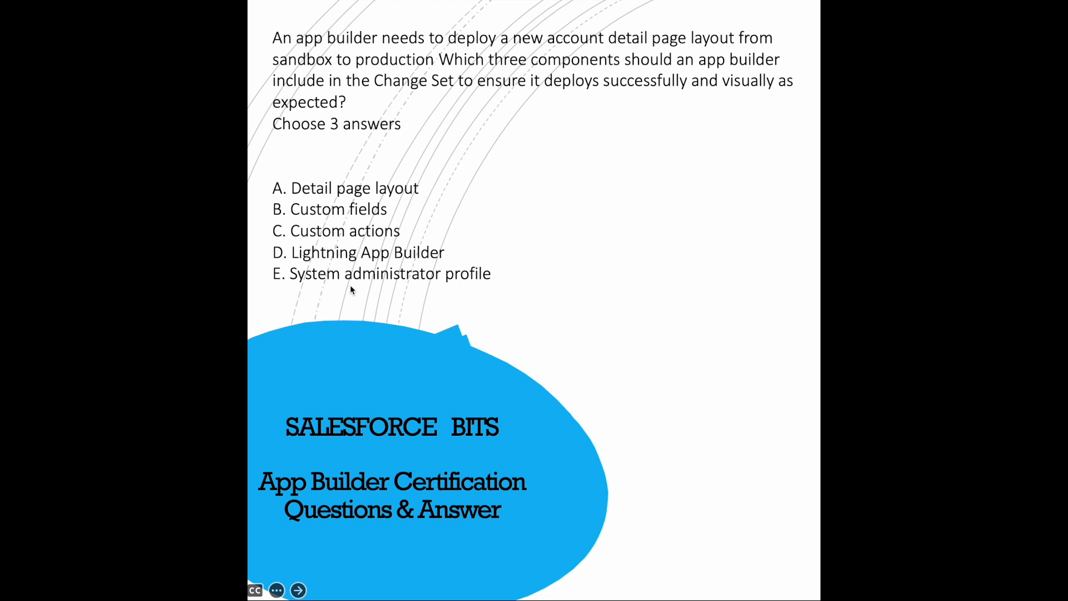
{"action": "mouse_move", "coordinate": [301, 212]}
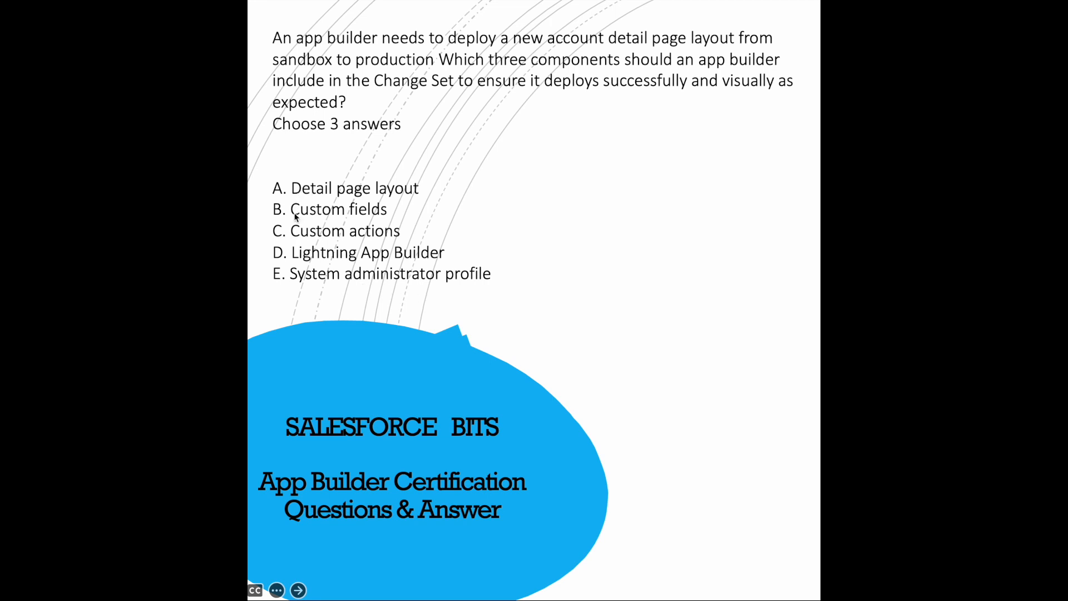
{"action": "mouse_move", "coordinate": [322, 221]}
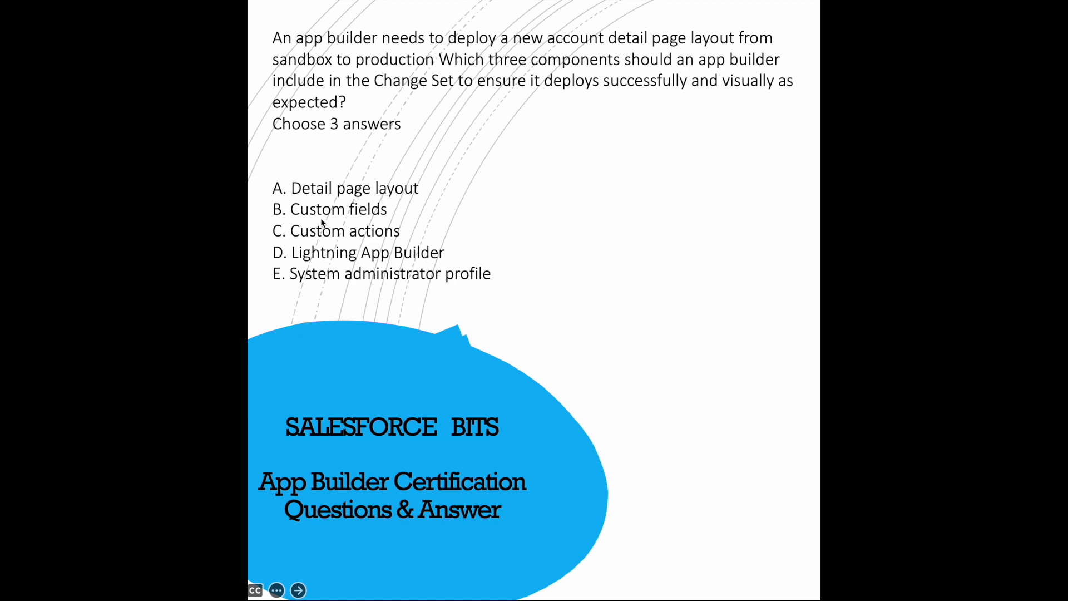
{"action": "mouse_move", "coordinate": [303, 231]}
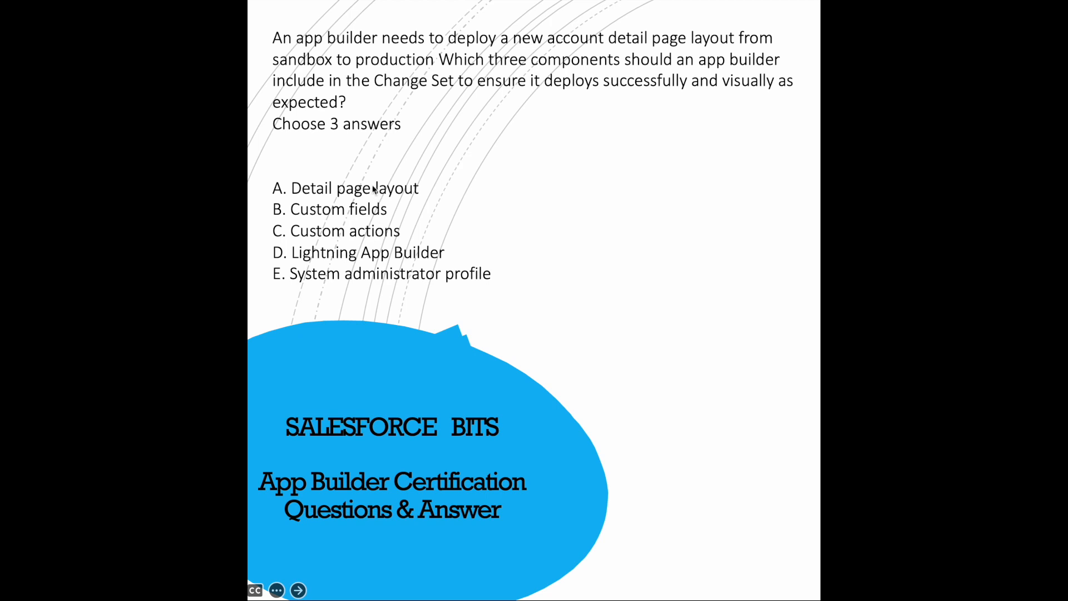
{"action": "mouse_move", "coordinate": [479, 244]}
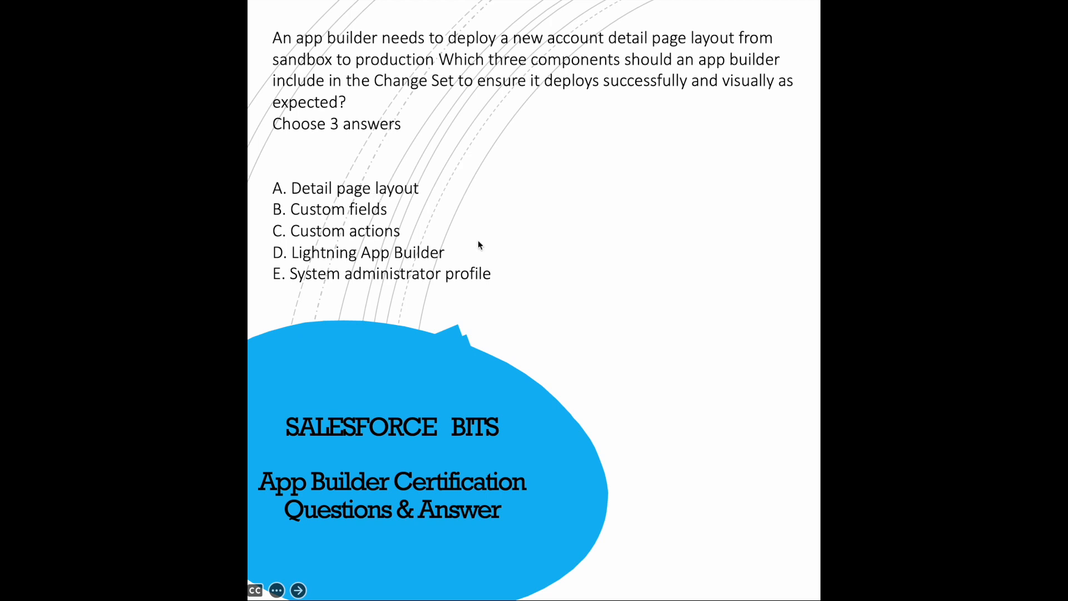